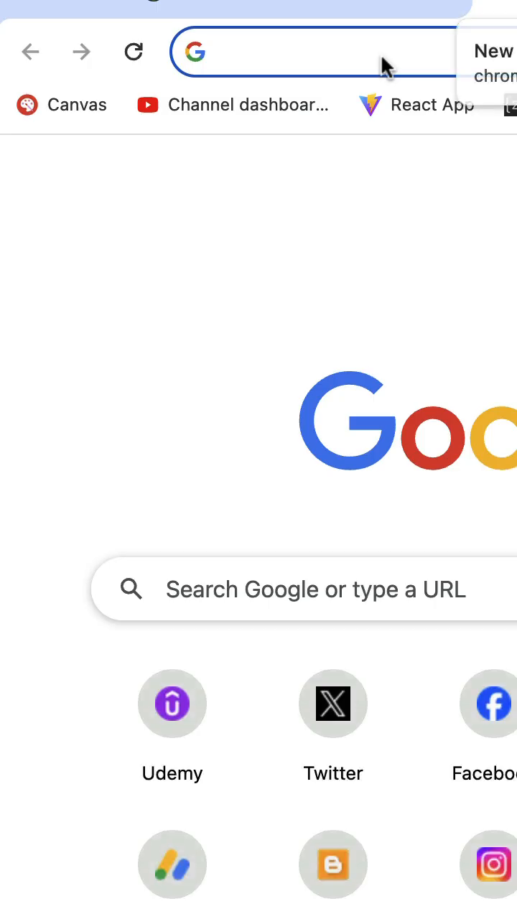
Step: Search 'springdoc webmvc ui maven' and open the SpringDoc OpenAPI Starter WebMVC UI page
type("springdoc webmvc ui maven")
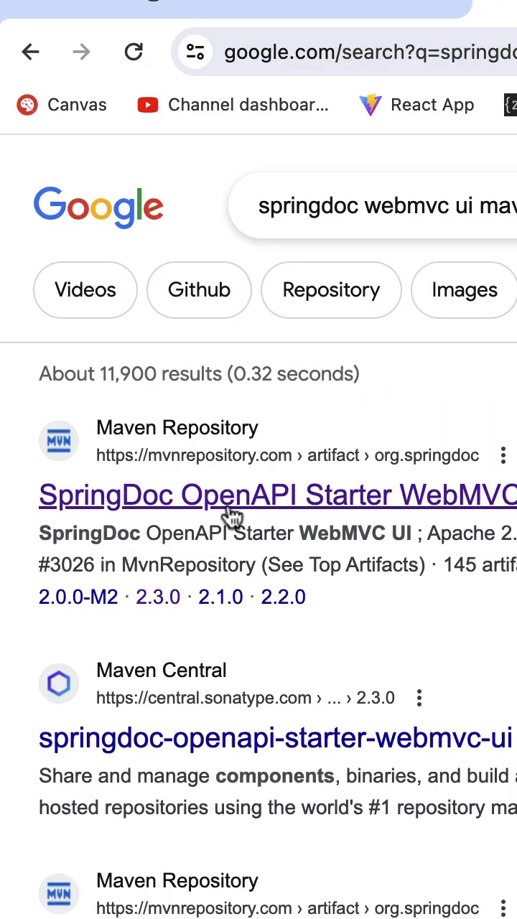
left_click(232, 494)
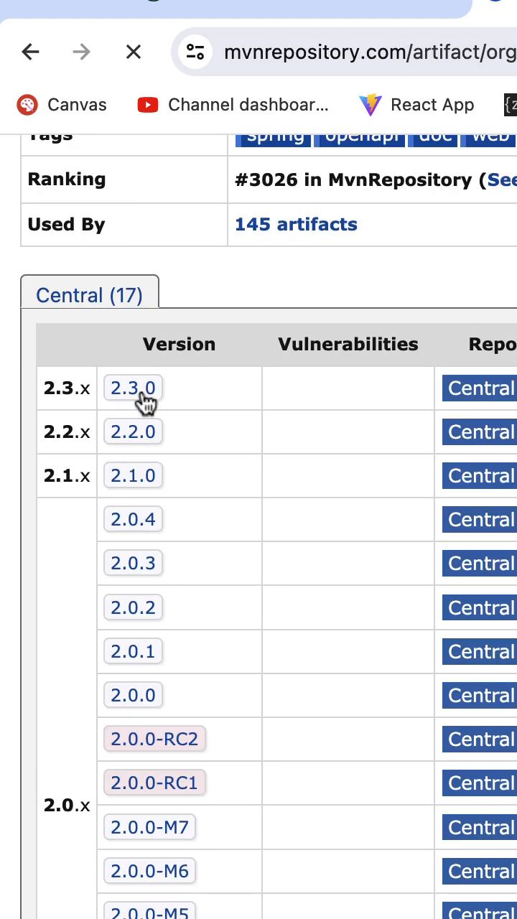
Step: Copy the Maven dependency snippet for springdoc-openapi-starter-webmvc-ui version 2.3.0
left_click(133, 388)
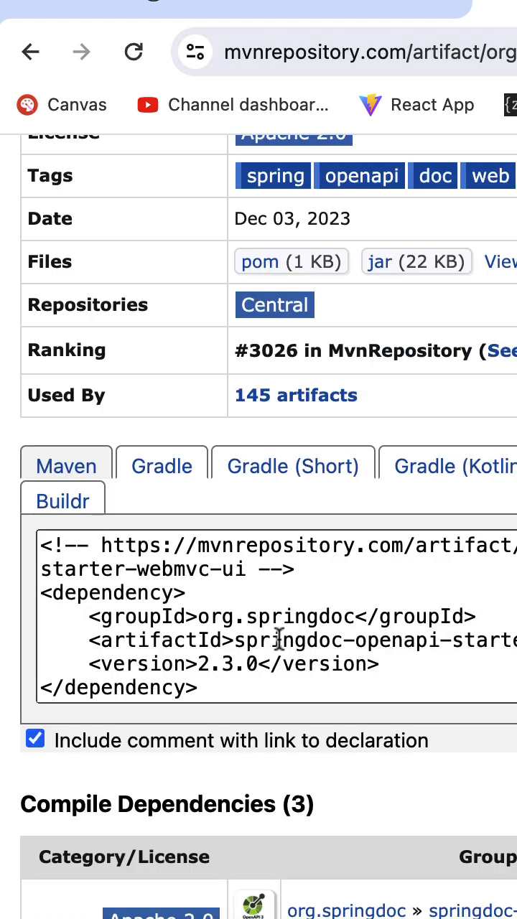
left_click(277, 639)
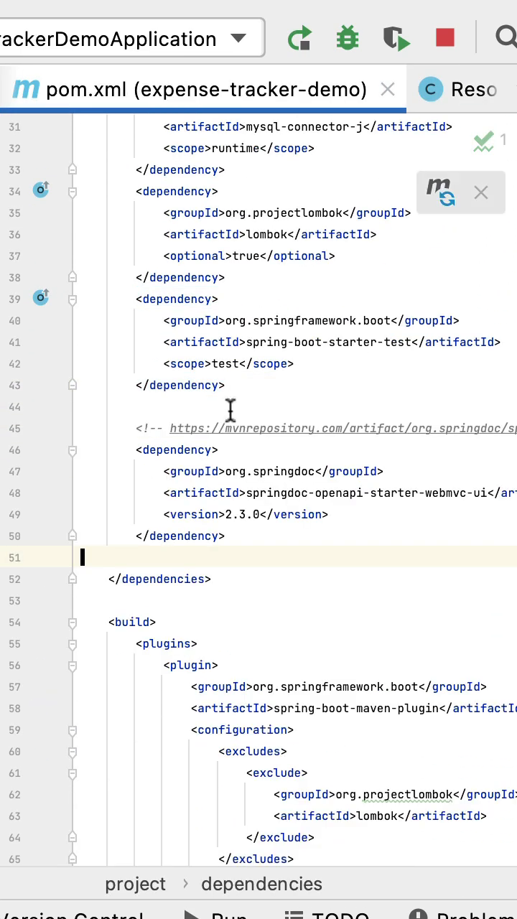
mouse_move(456, 216)
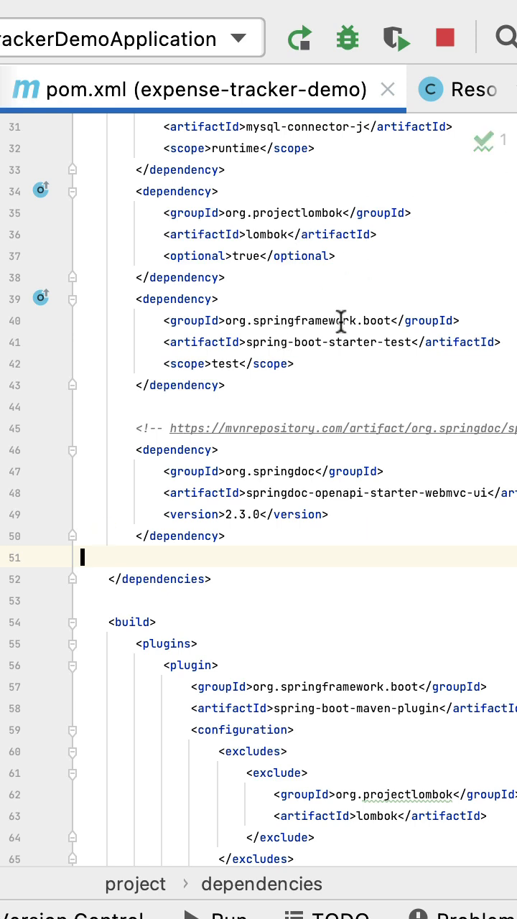
Step: Restart the app and browse Swagger UI's expense-controller and category-controller endpoints
left_click(298, 38)
type("localhost:8080")
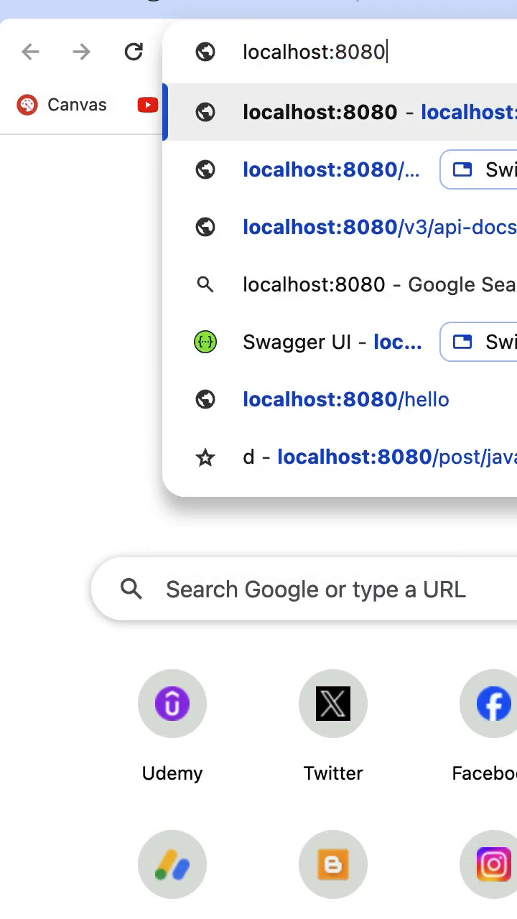
type("swagger-ui/inde")
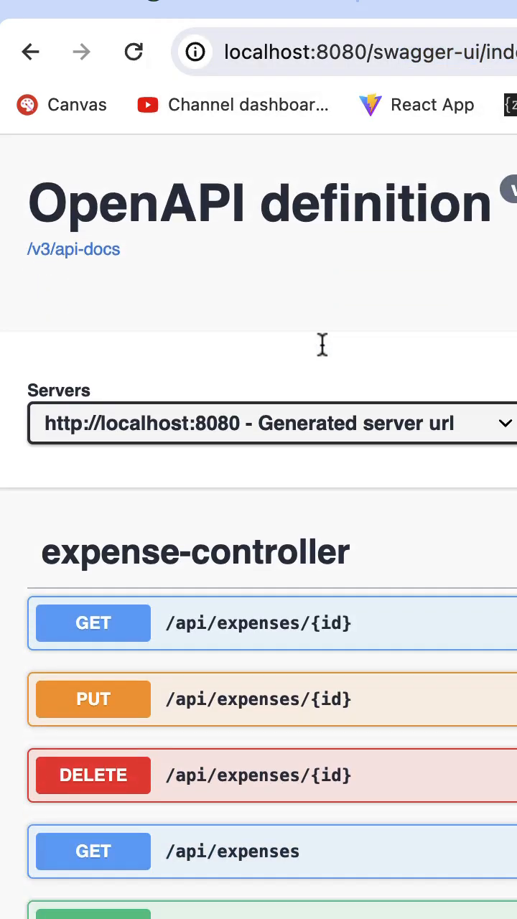
scroll("down", 3)
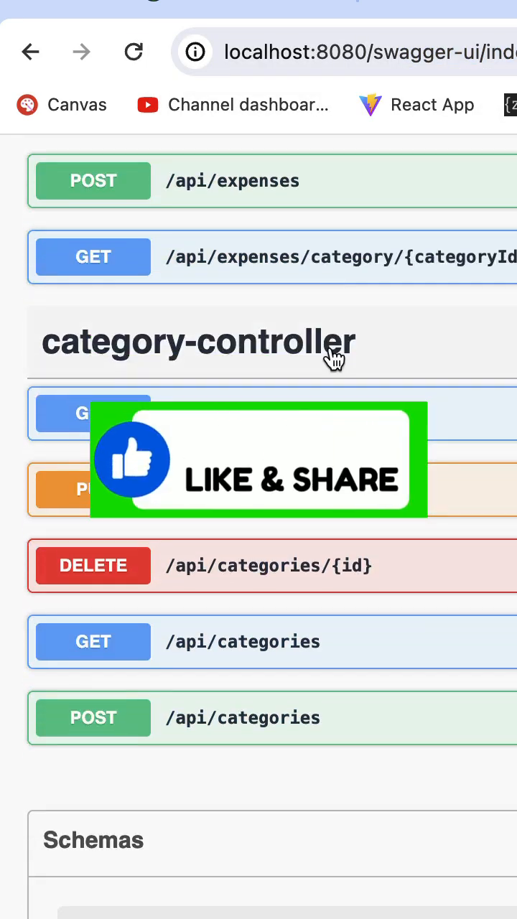